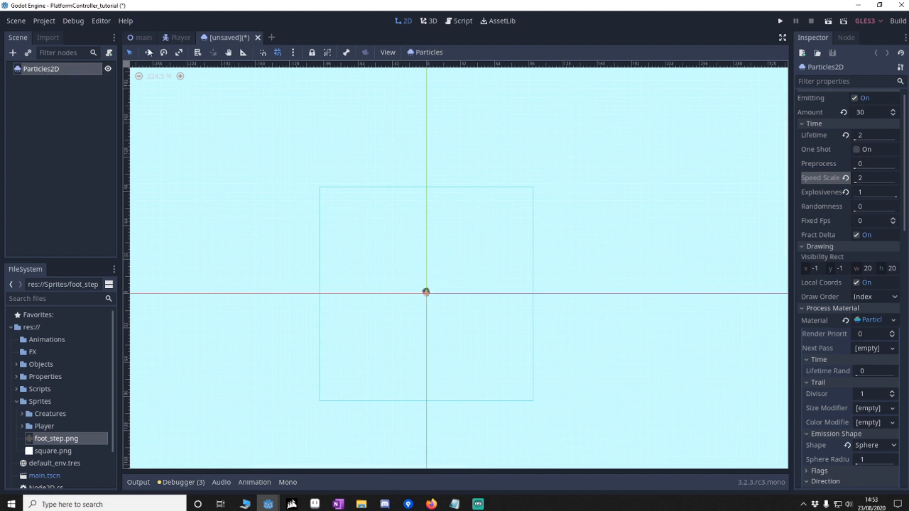
mouse_move(244, 316)
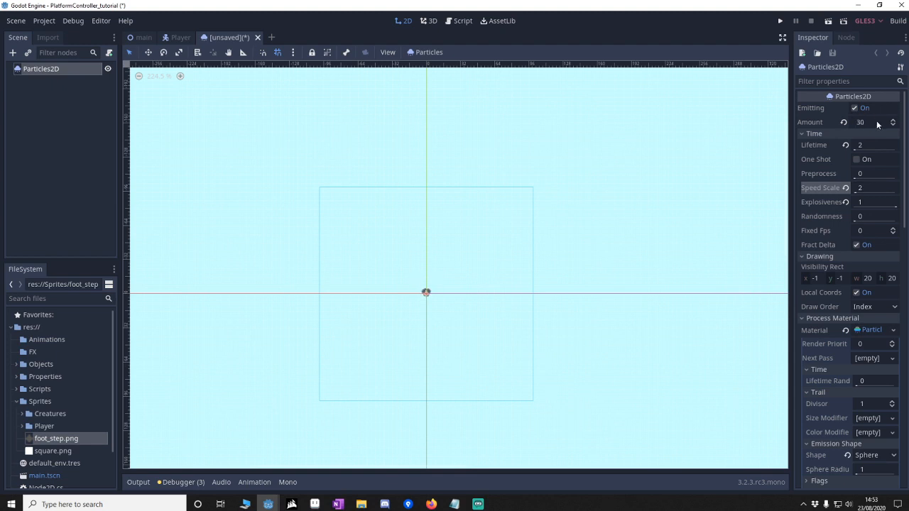
Step: Save the dust particle scene as foot_step.tscn in the res://Objects folder
scroll(down, 3)
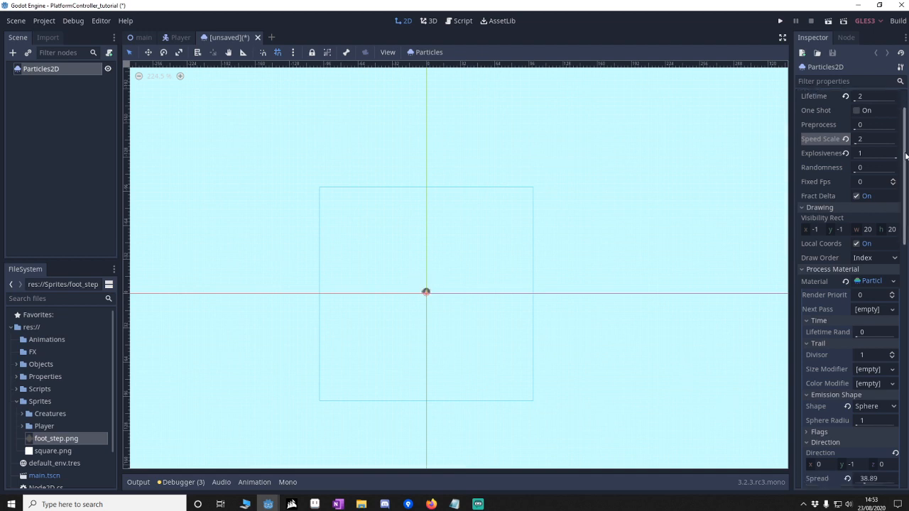
scroll(down, 3)
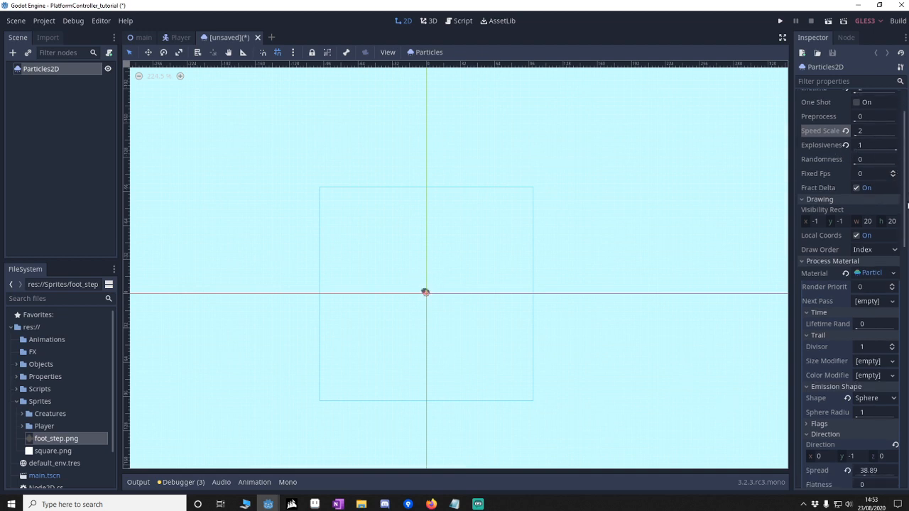
scroll(down, 3)
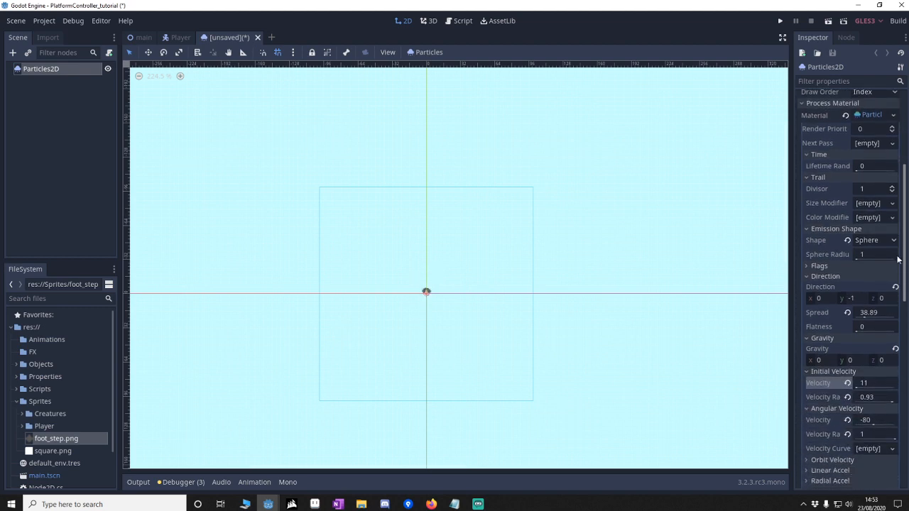
scroll(down, 3)
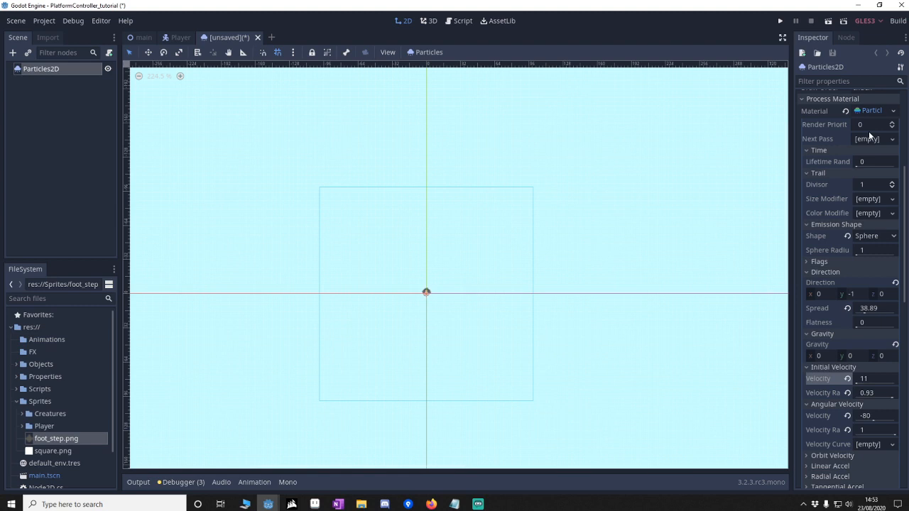
scroll(down, 3)
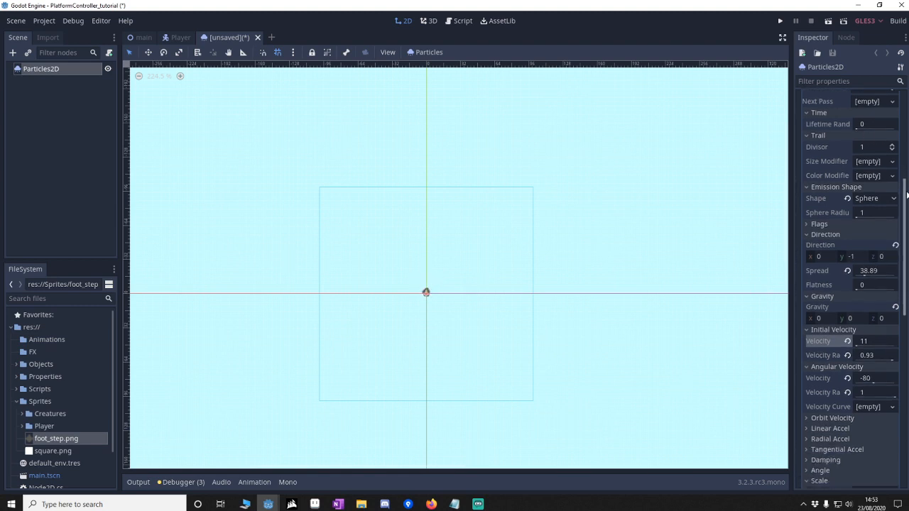
scroll(down, 3)
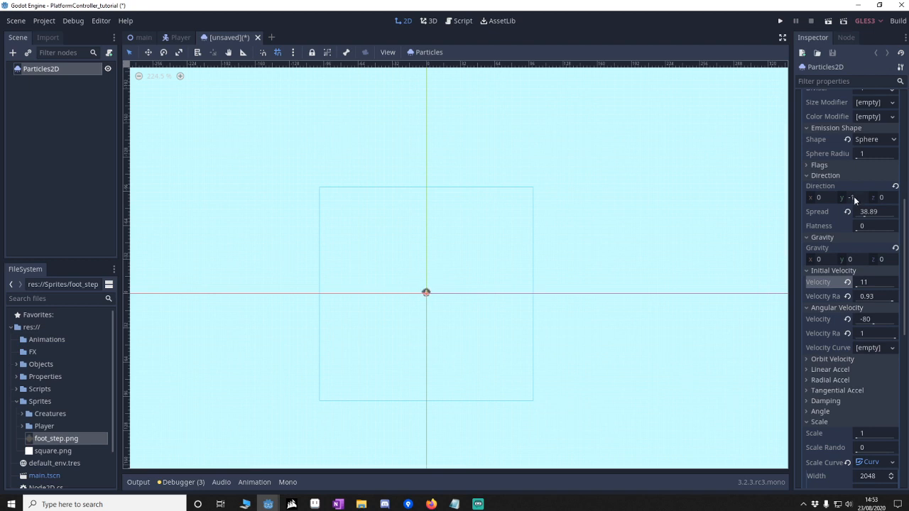
scroll(down, 3)
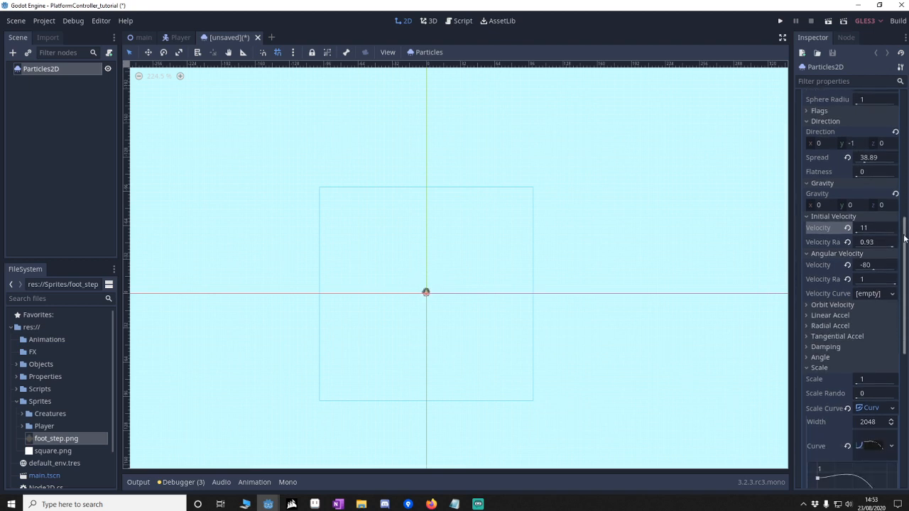
scroll(down, 3)
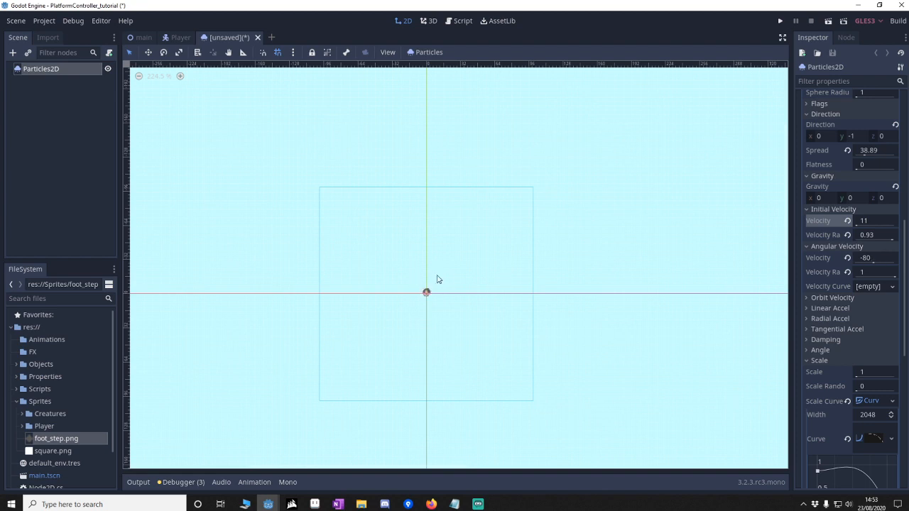
mouse_move(375, 279)
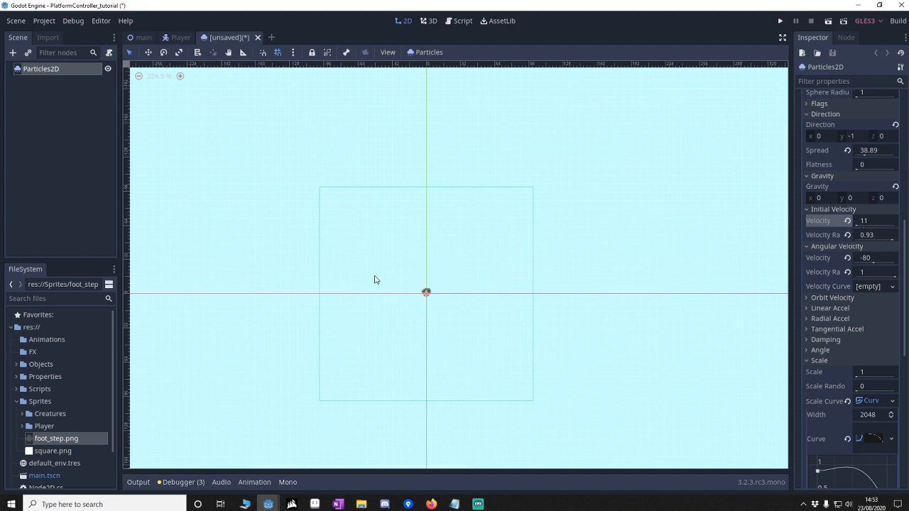
scroll(down, 3)
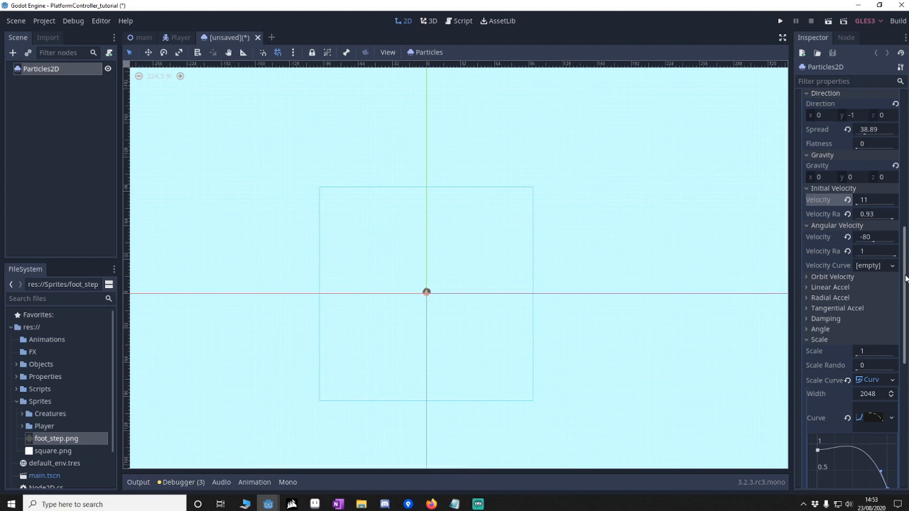
scroll(down, 3)
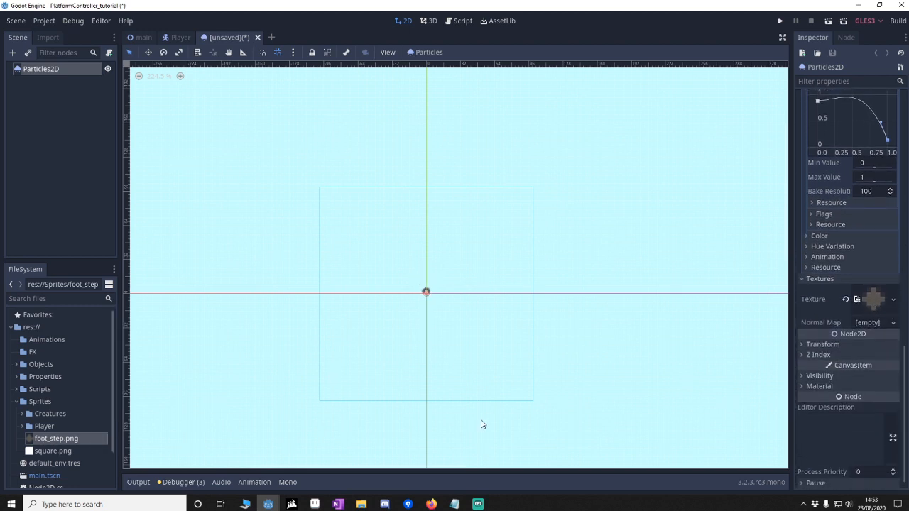
mouse_move(234, 53)
text(foot_step.tscn)
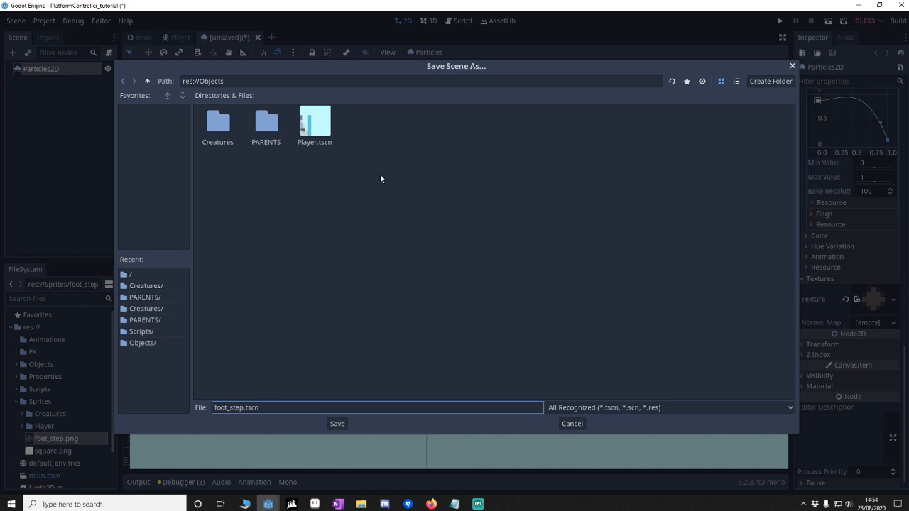
click(337, 423)
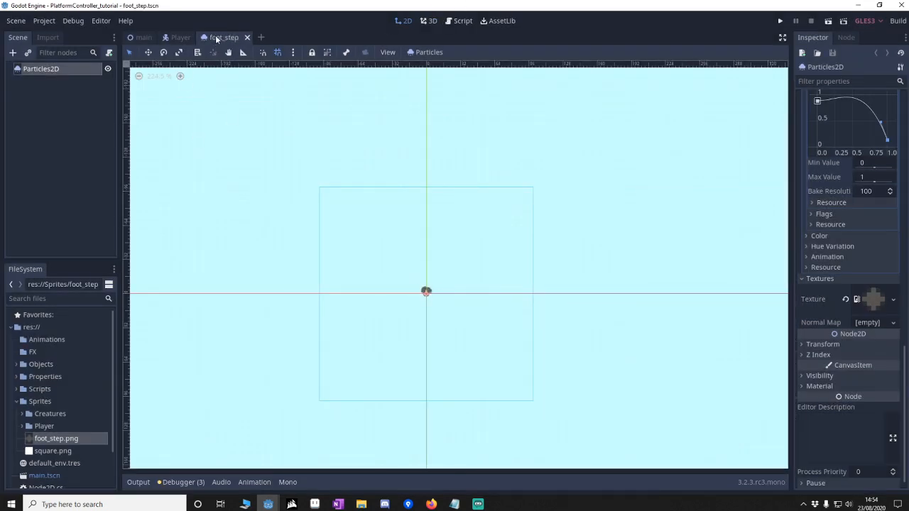
mouse_move(452, 37)
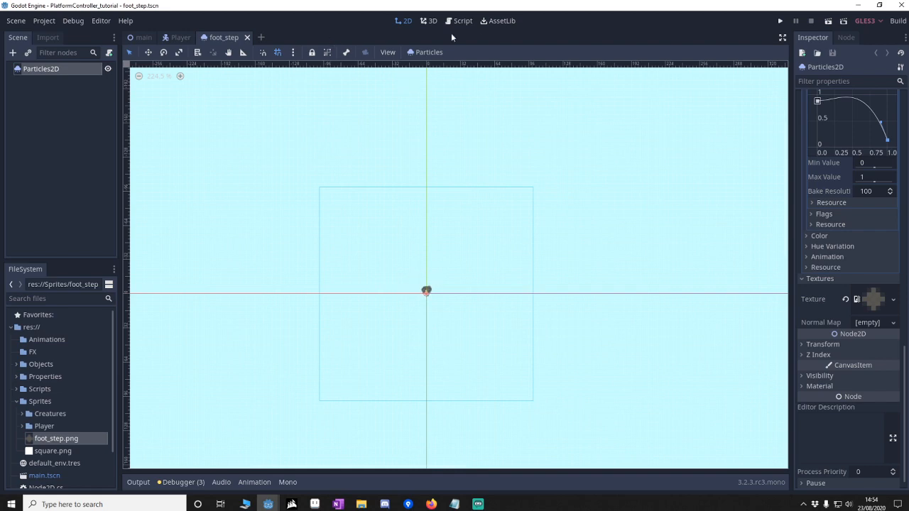
Step: Add 'export(PackedScene) var foot_step' and 'var last_step = 0' to Player.gd, then return to the Player scene
click(460, 21)
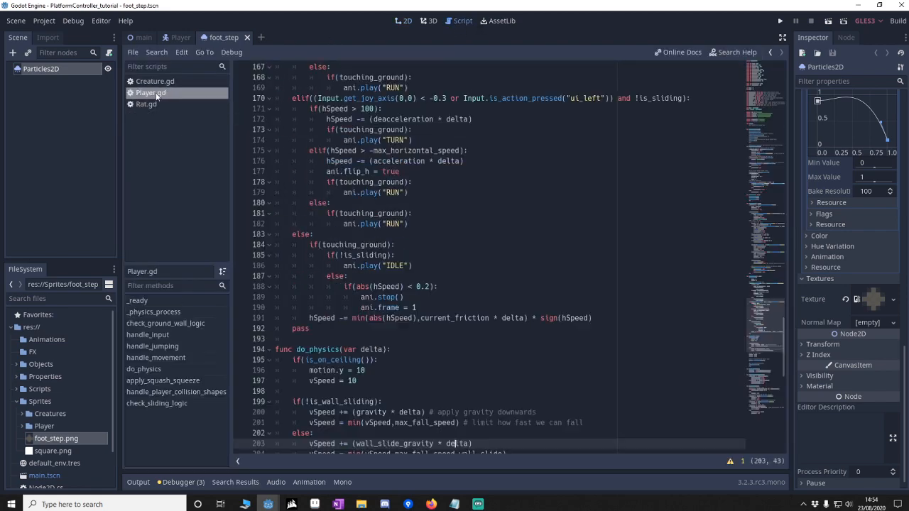
scroll(up, 3)
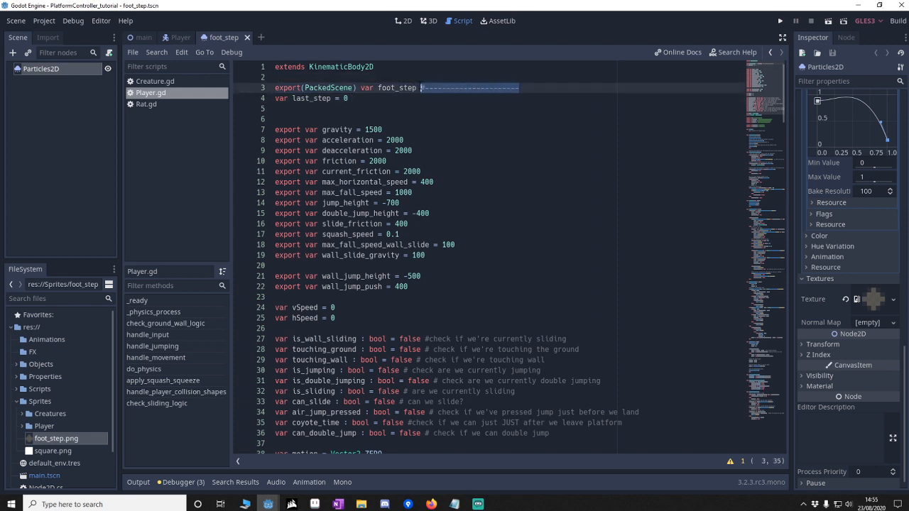
key(Delete)
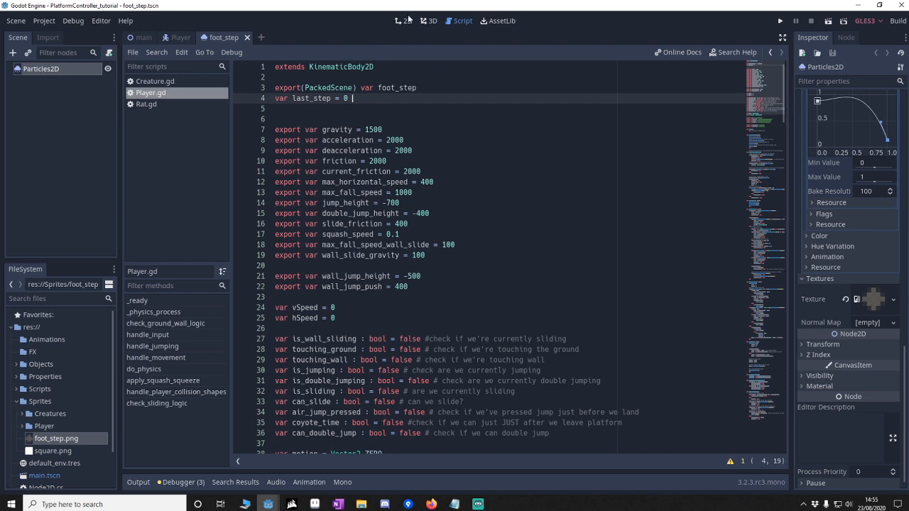
click(177, 37)
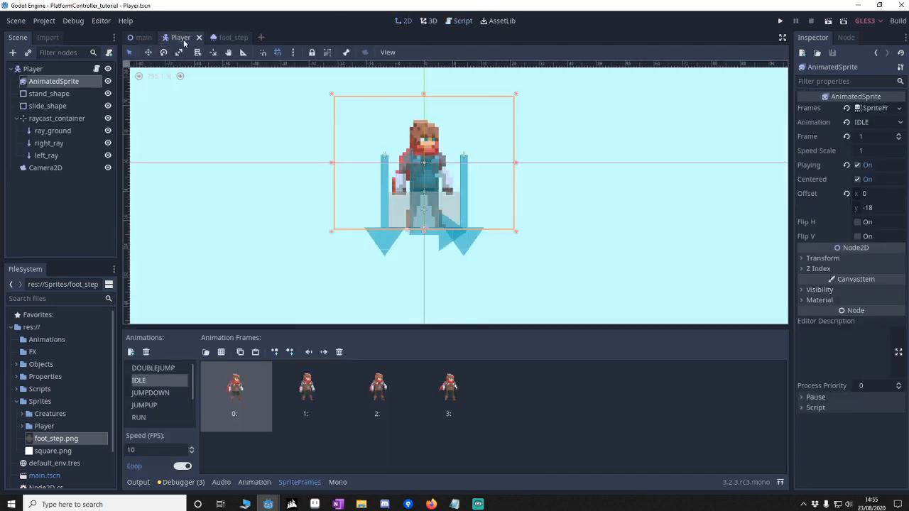
Step: Assign Objects/foot_step.tscn to the Player's Foot Step variable and switch to the foot_step scene
click(34, 71)
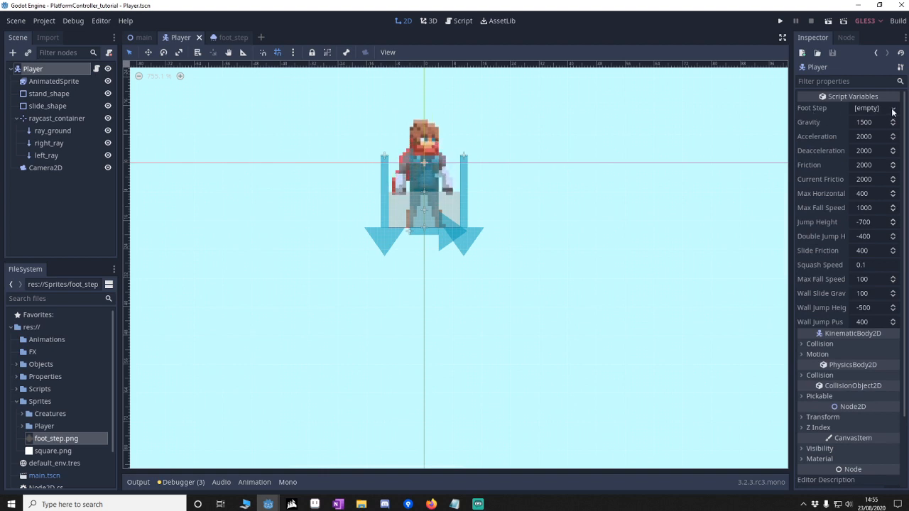
click(893, 108)
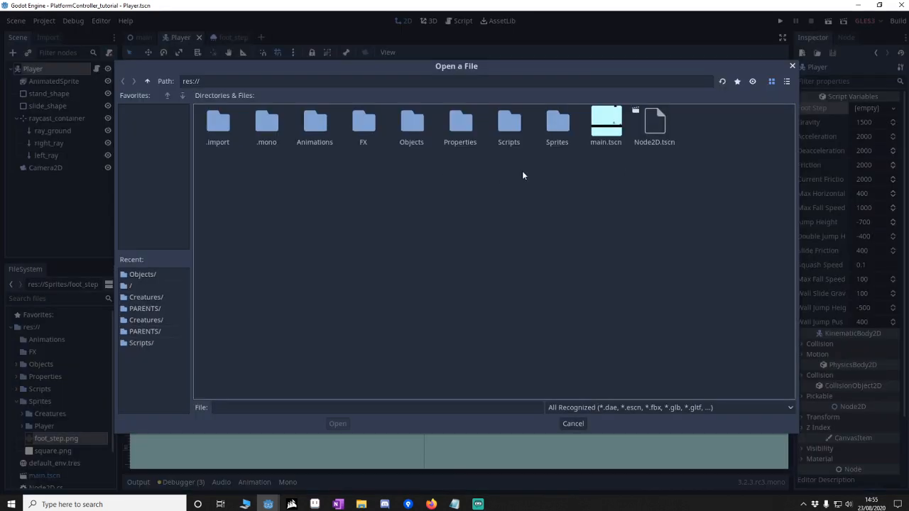
double_click(410, 120)
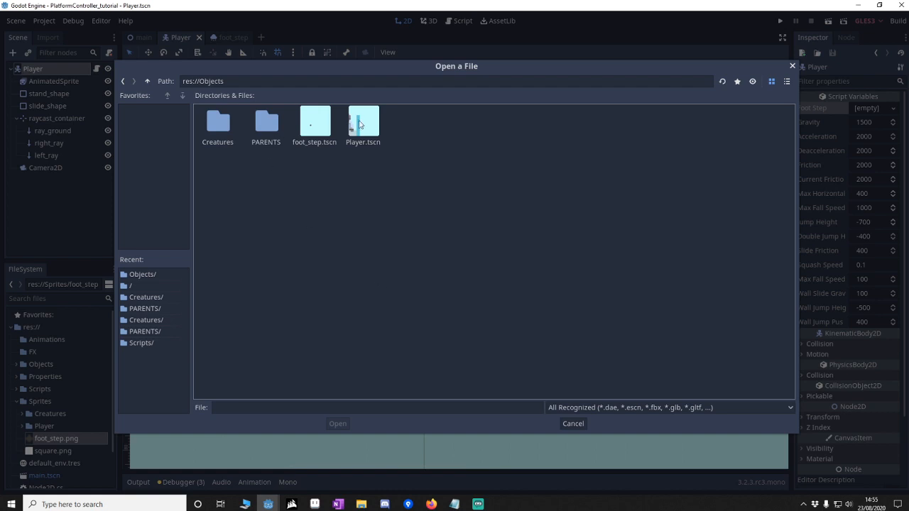
double_click(364, 119)
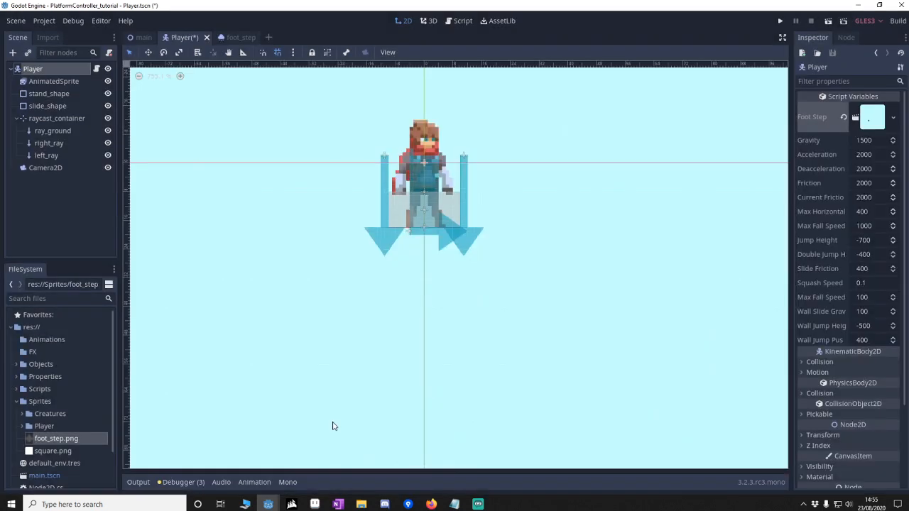
mouse_move(302, 37)
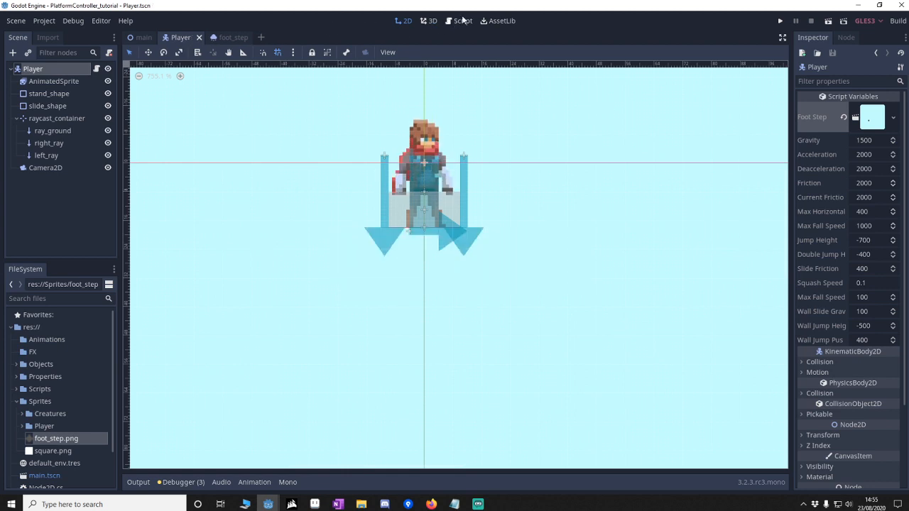
click(228, 37)
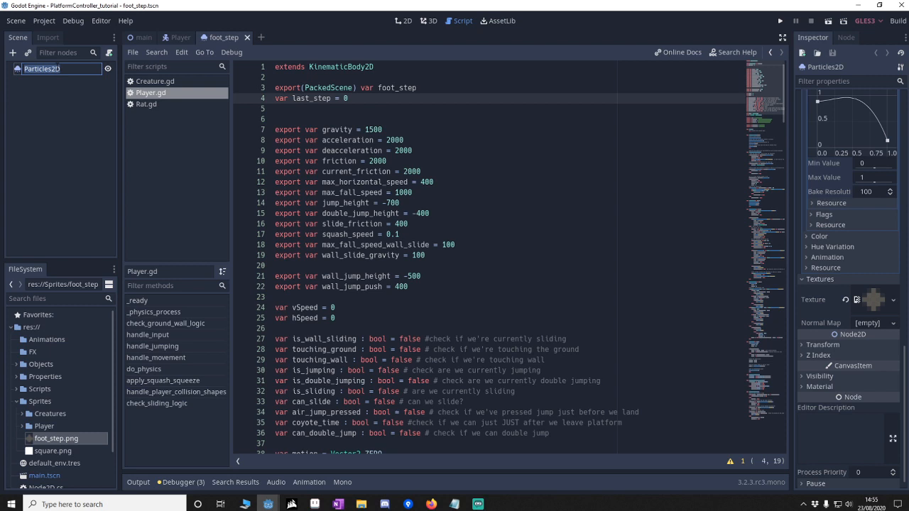
Step: Rename the root node to footstep and start a new GDScript for it
text(footste)
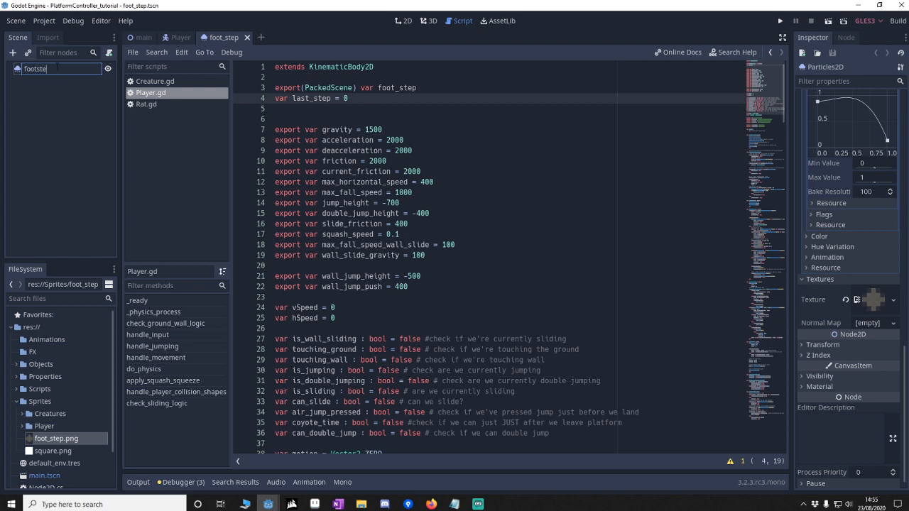
click(403, 22)
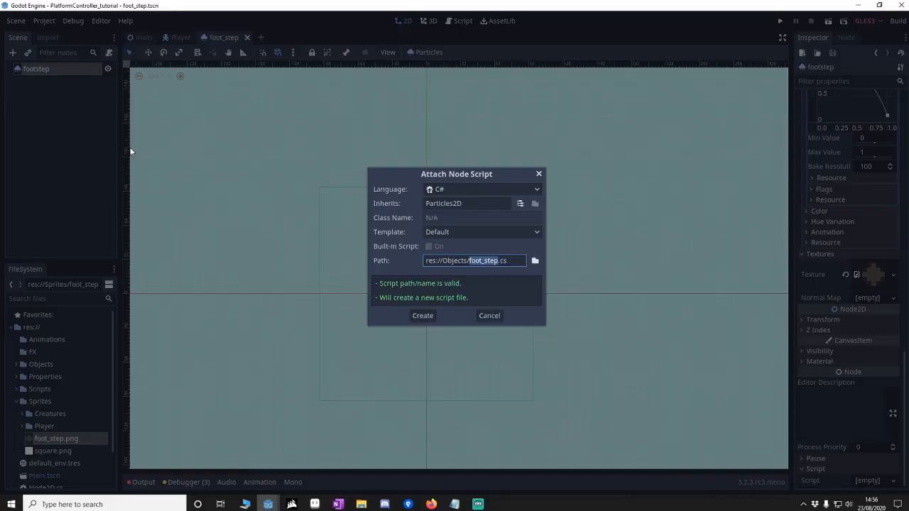
click(482, 189)
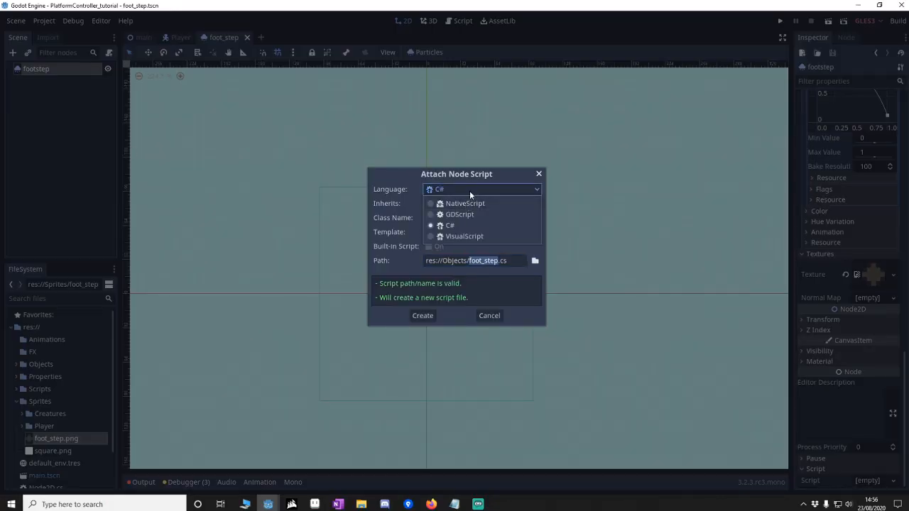
click(464, 215)
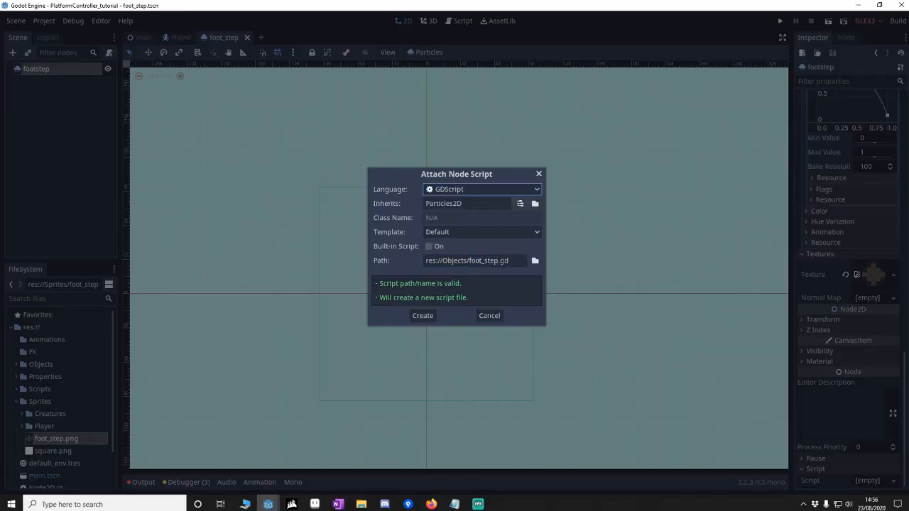
Step: Create the script as foot_step.gd in the res://Scripts folder
click(534, 261)
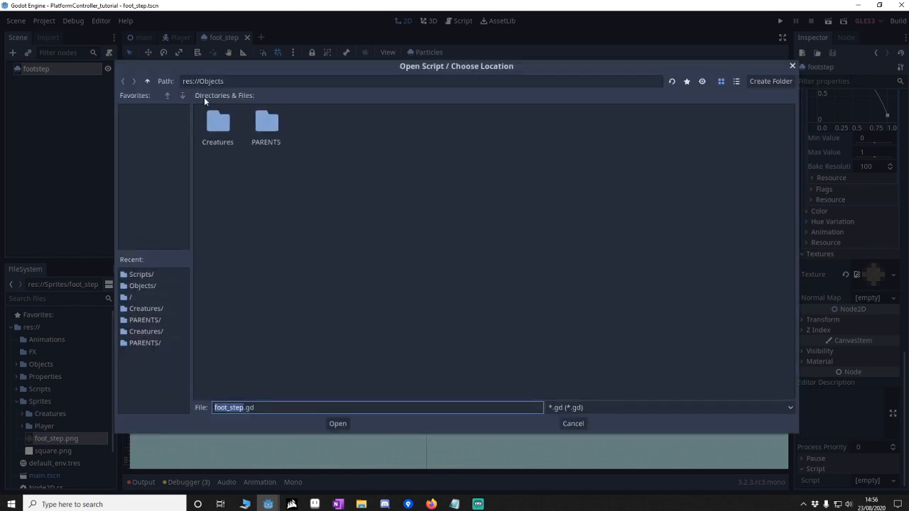
click(148, 81)
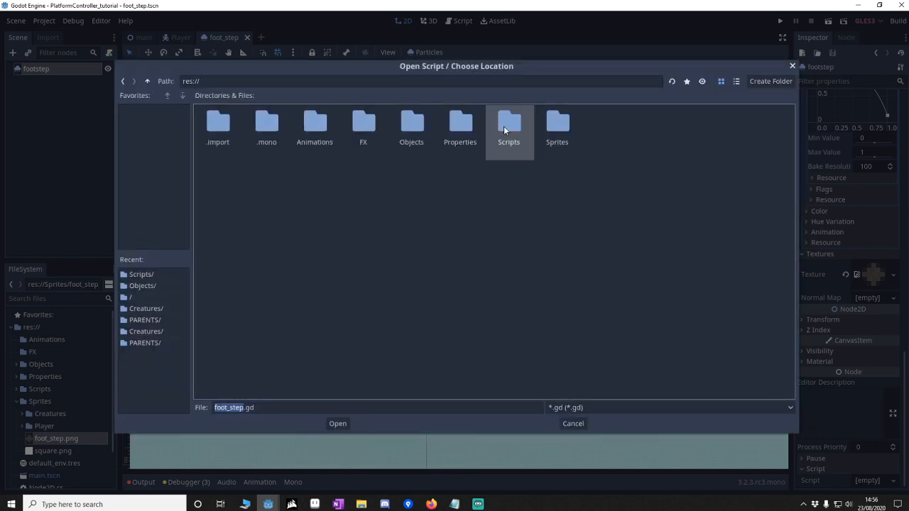
click(338, 424)
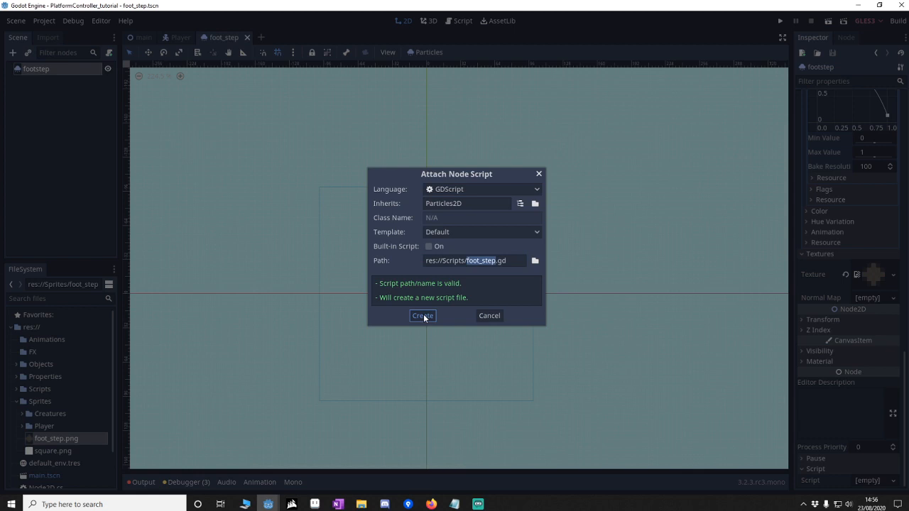
click(422, 315)
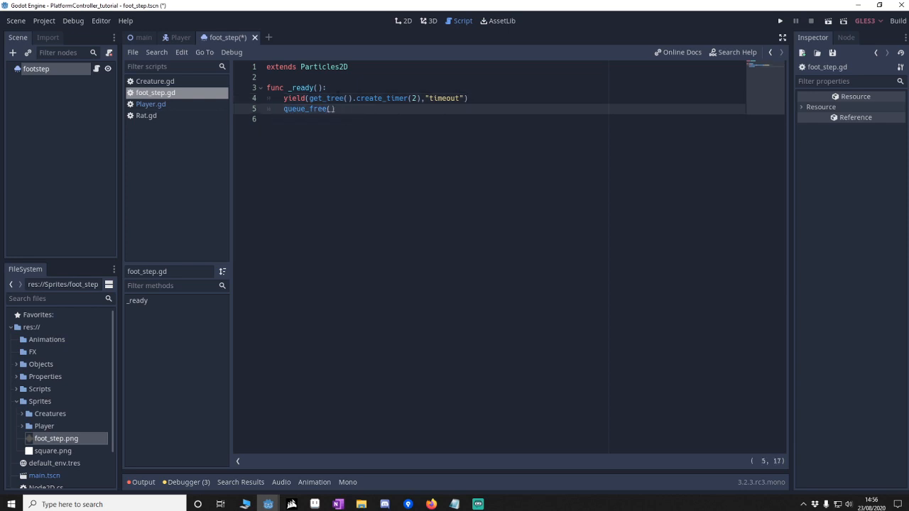
Step: Save foot_step.gd with _ready() freeing the node after a 2-second timer, and return to the particles node
key(ctrl+s)
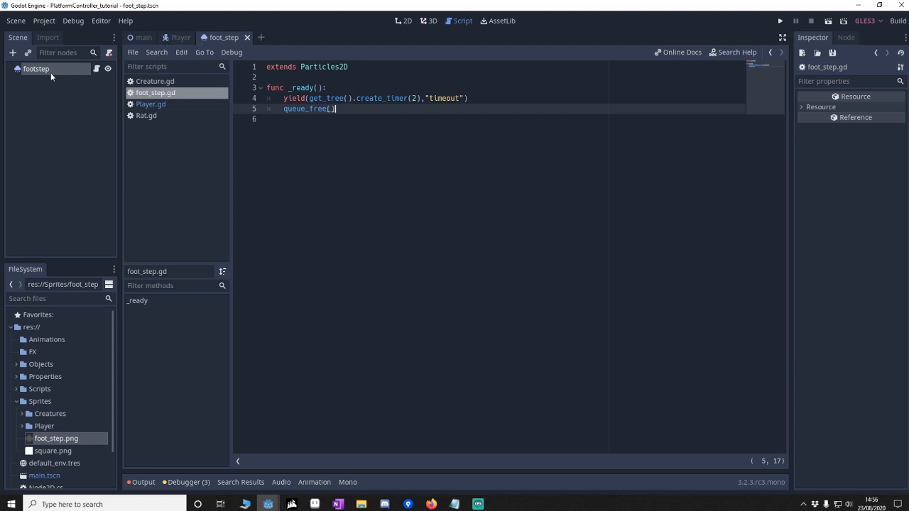
click(404, 21)
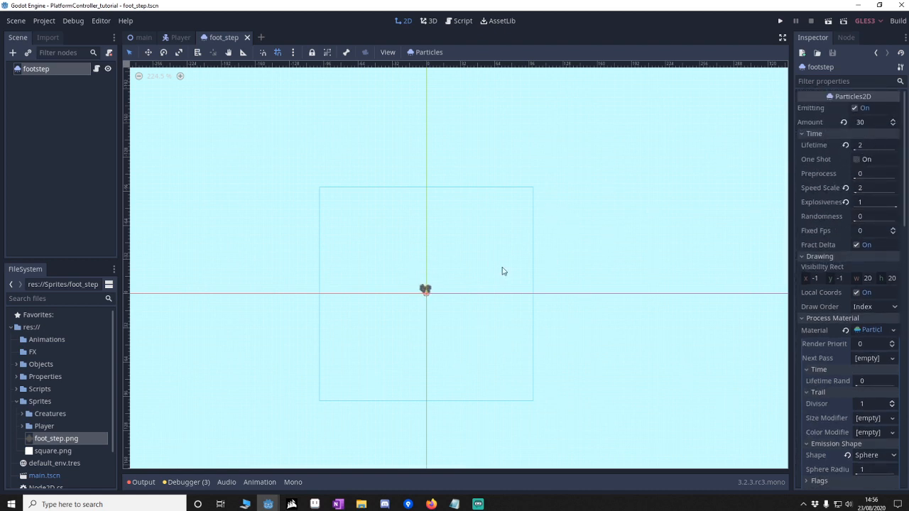
Step: Enable One Shot on the footstep particles, toggle Emitting, save, and return to the Player script
click(856, 159)
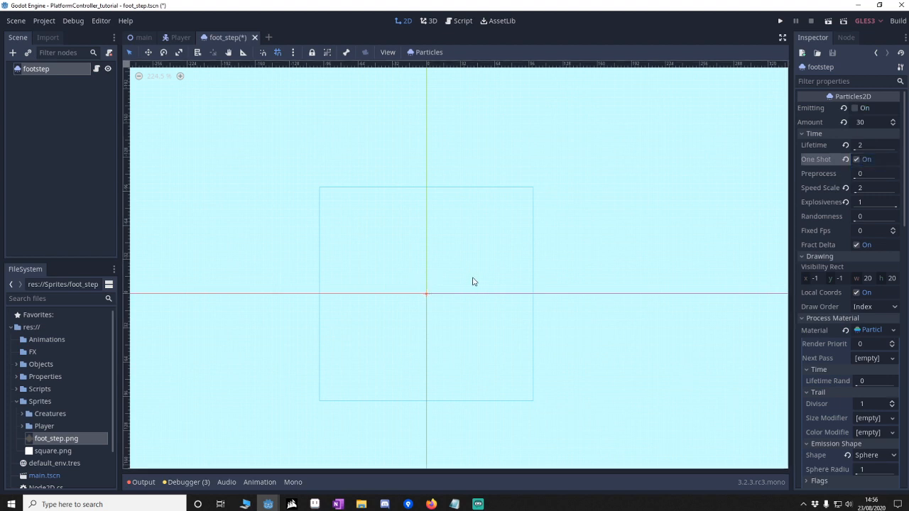
click(855, 108)
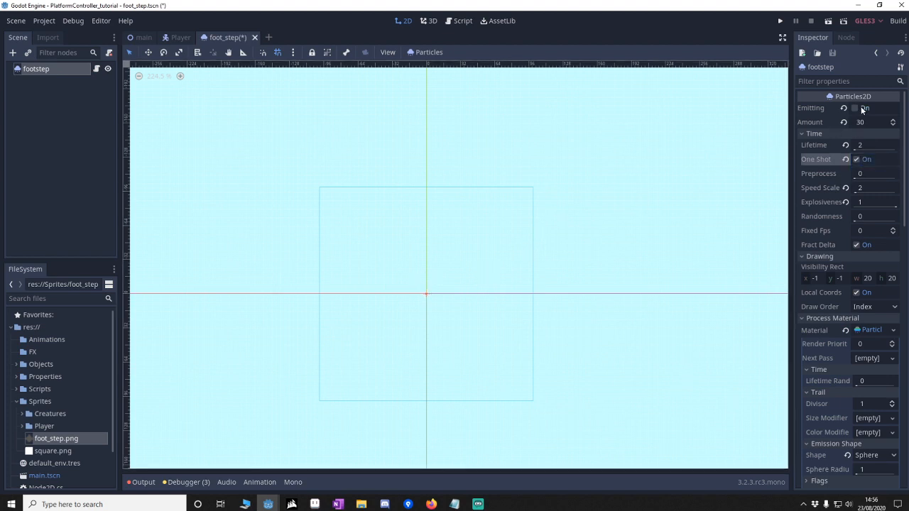
click(857, 108)
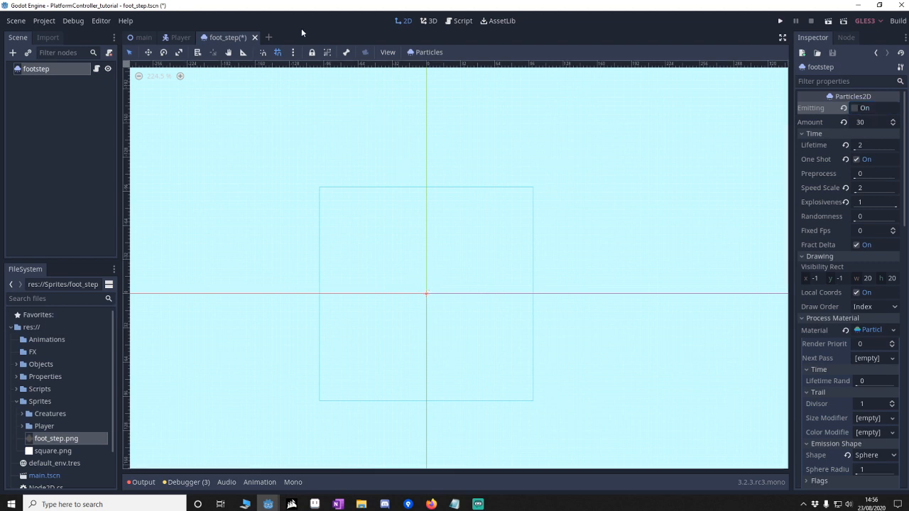
key(ctrl+s)
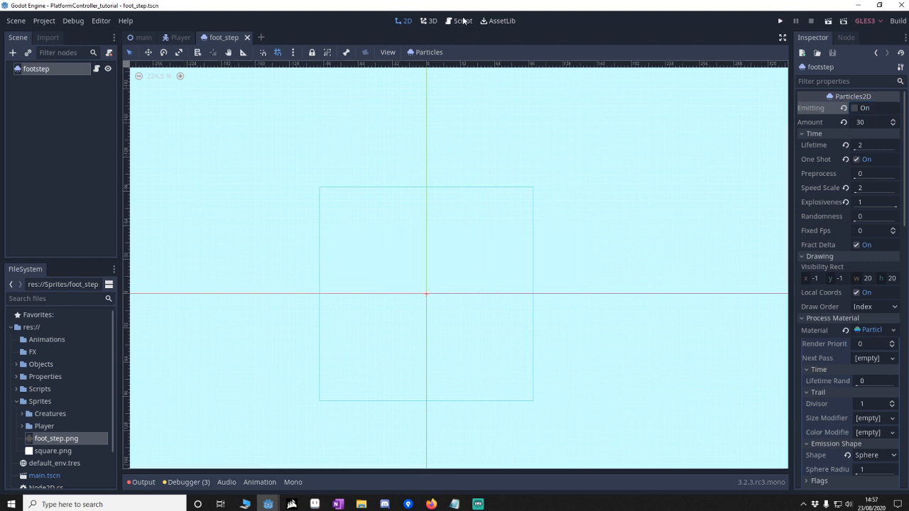
click(460, 20)
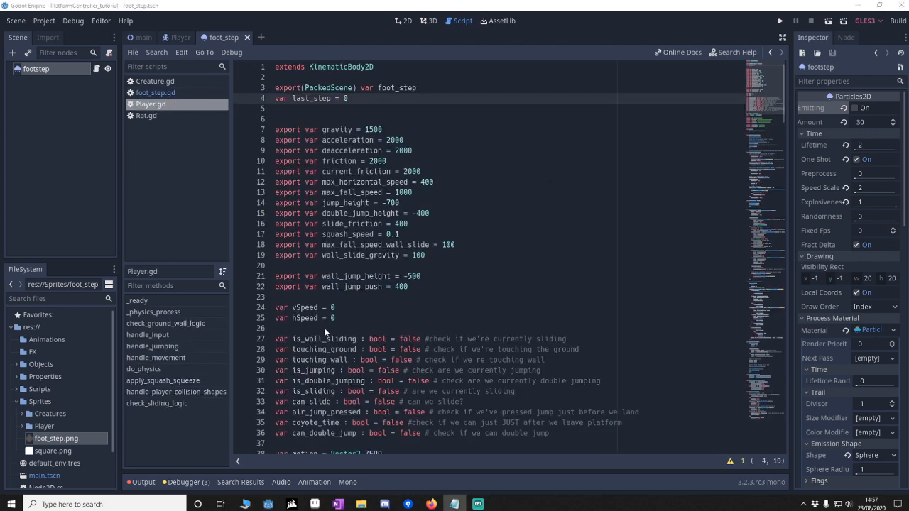
Step: Write handle_player_particles() instancing foot_step at the player's position on RUN frames 0 and 3
scroll(down, 3)
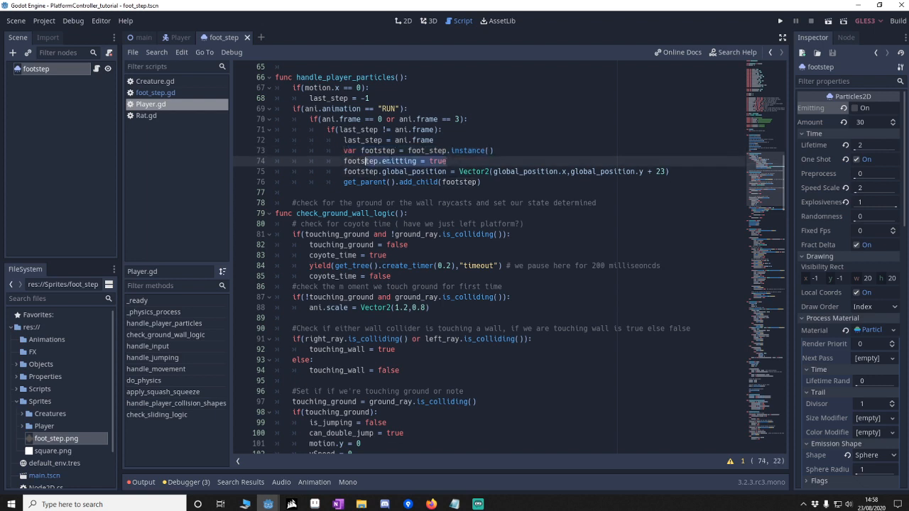
scroll(down, 3)
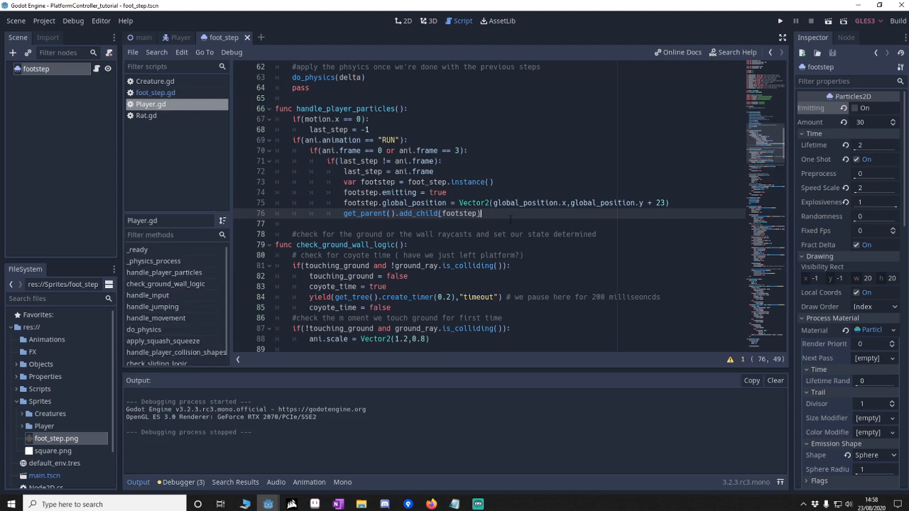
Step: Adjust the y offset in the global_position Vector2 and run the game to see dust at the player's feet
click(775, 21)
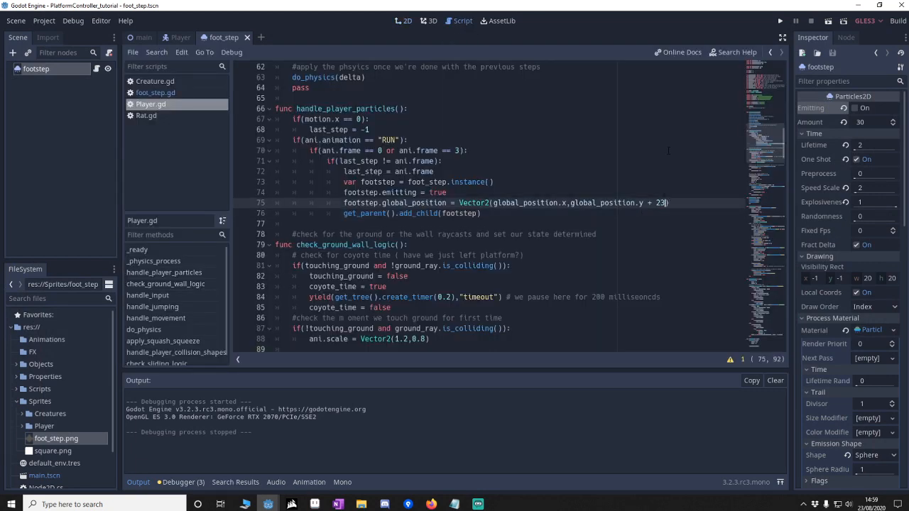
text(1)
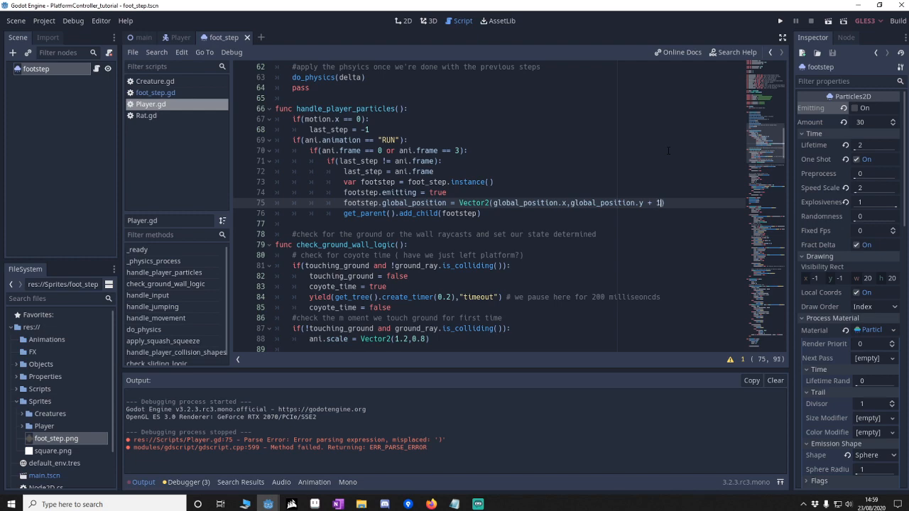
click(400, 21)
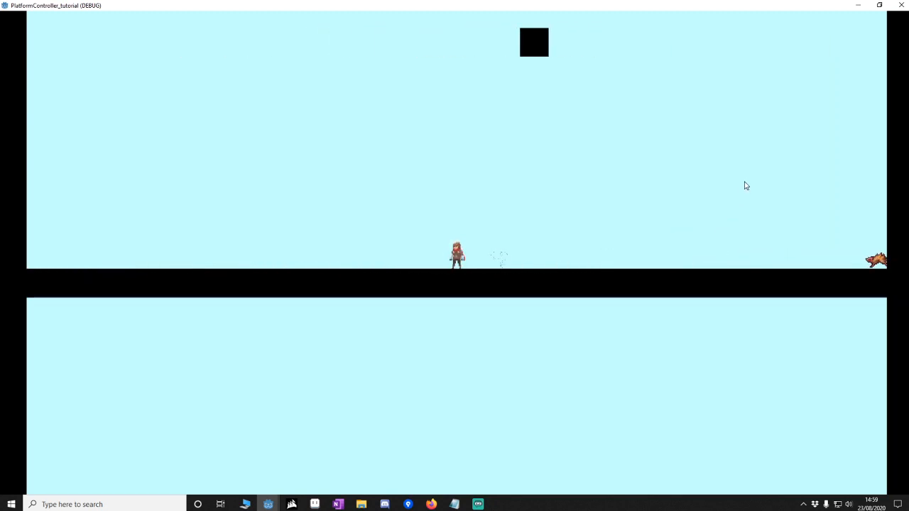
mouse_move(757, 14)
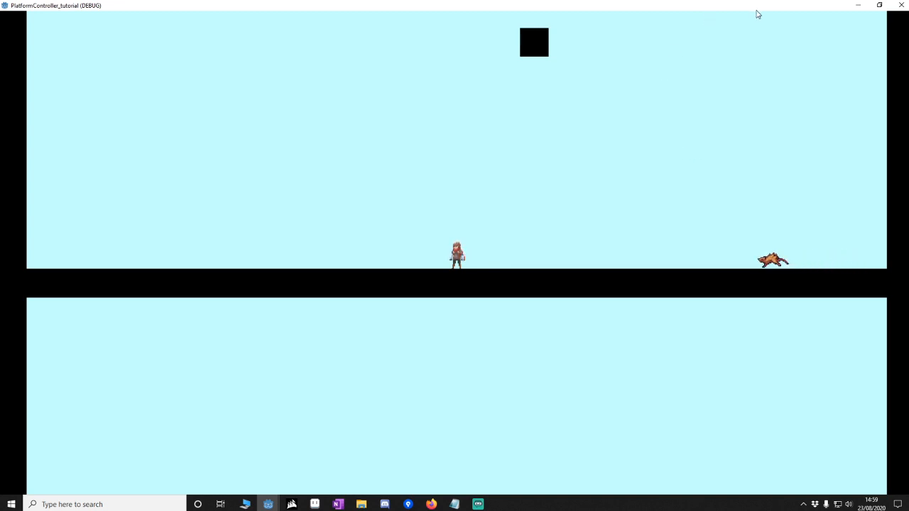